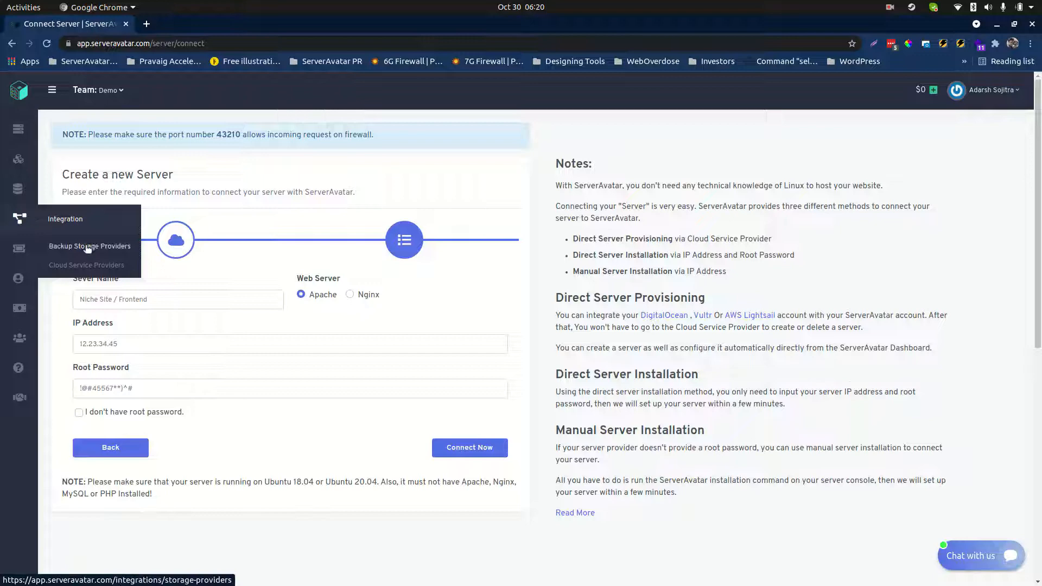
- Browse the Backup Storage Providers page, then the Cloud Service Providers integration page
left_click(90, 246)
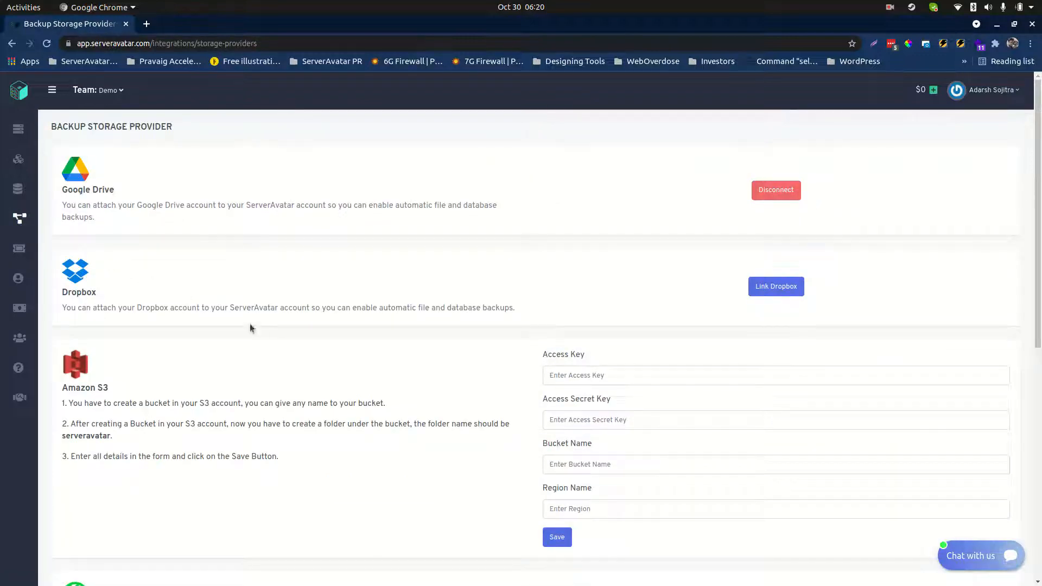
mouse_move(47, 293)
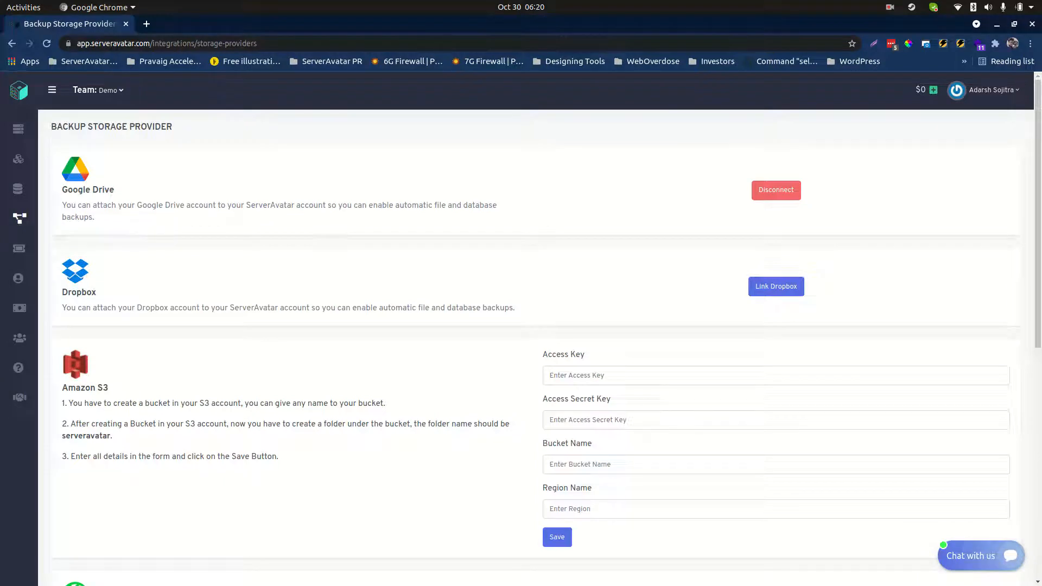
mouse_move(153, 308)
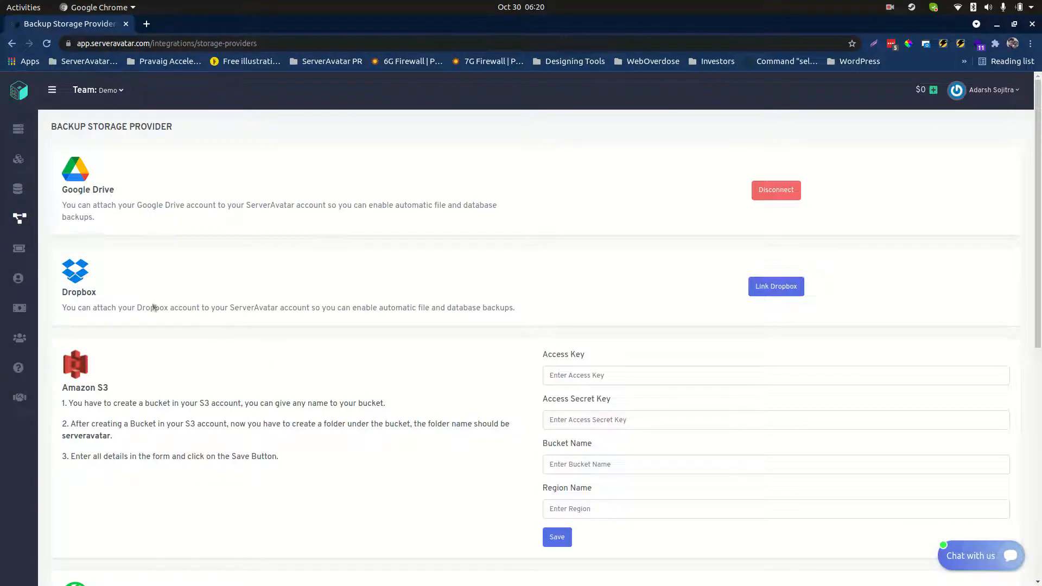
left_click(19, 219)
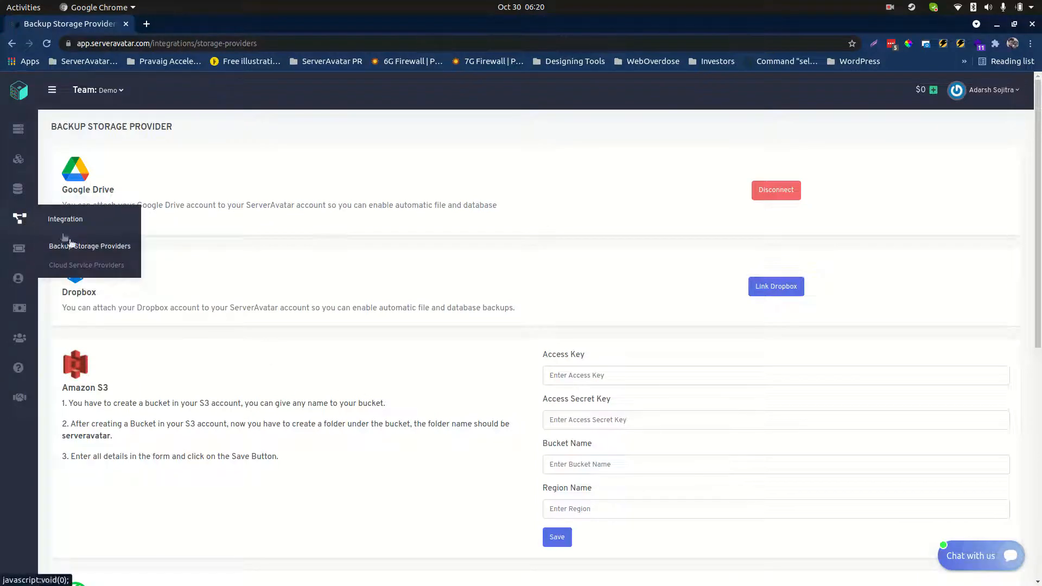
left_click(86, 265)
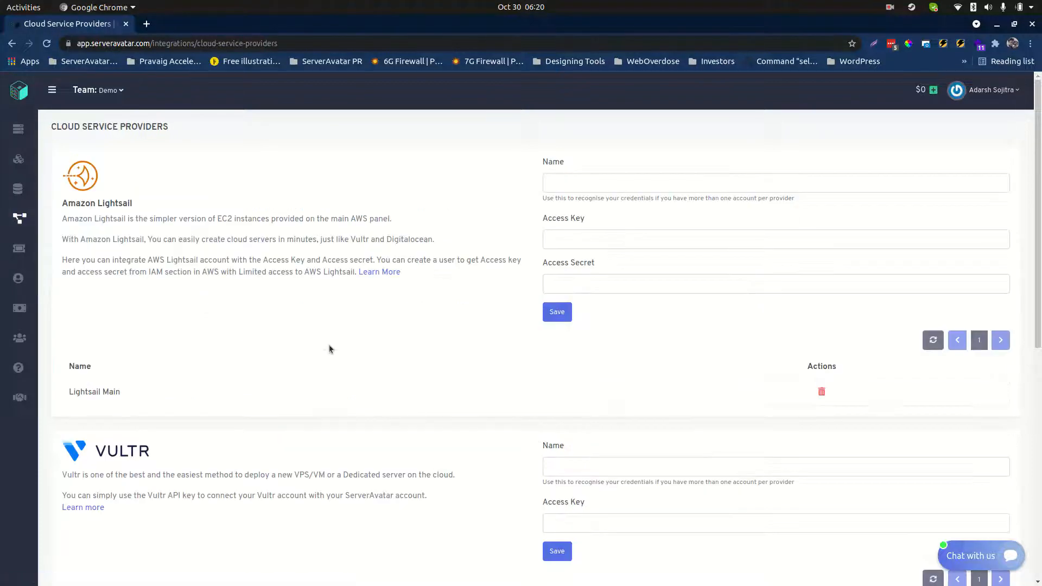
scroll("down", 3)
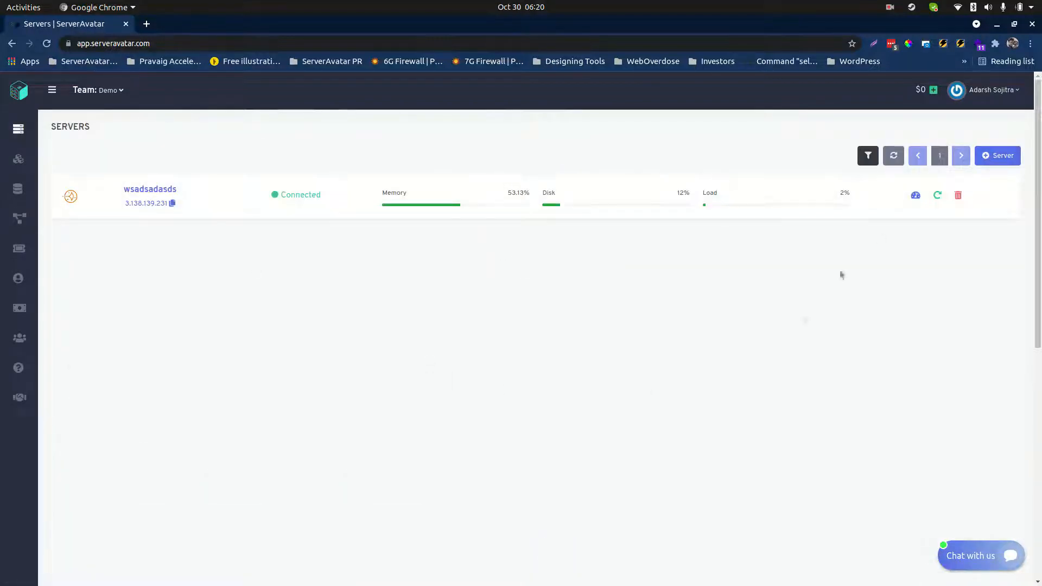
left_click(998, 155)
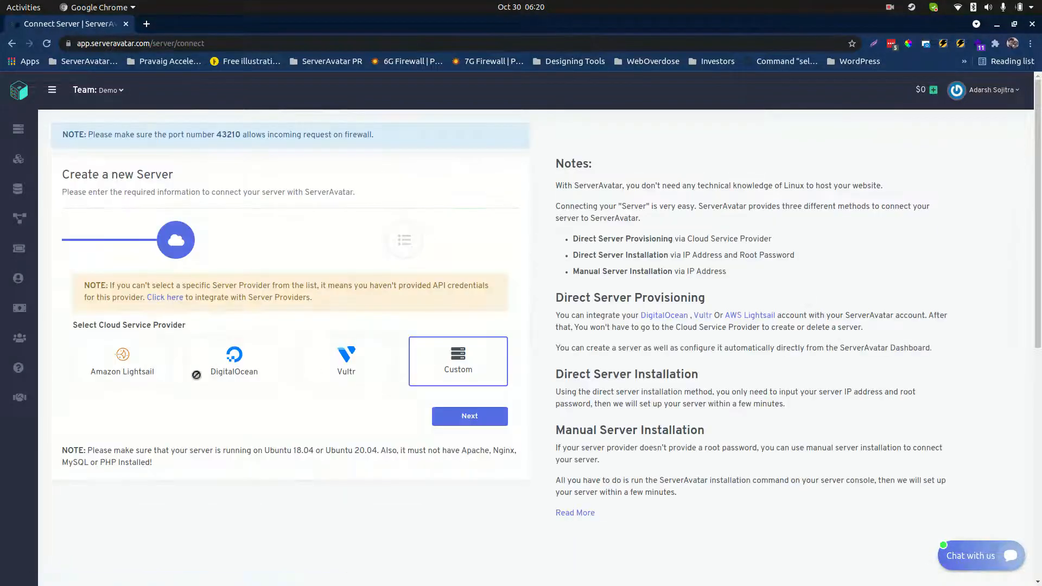
left_click(123, 361)
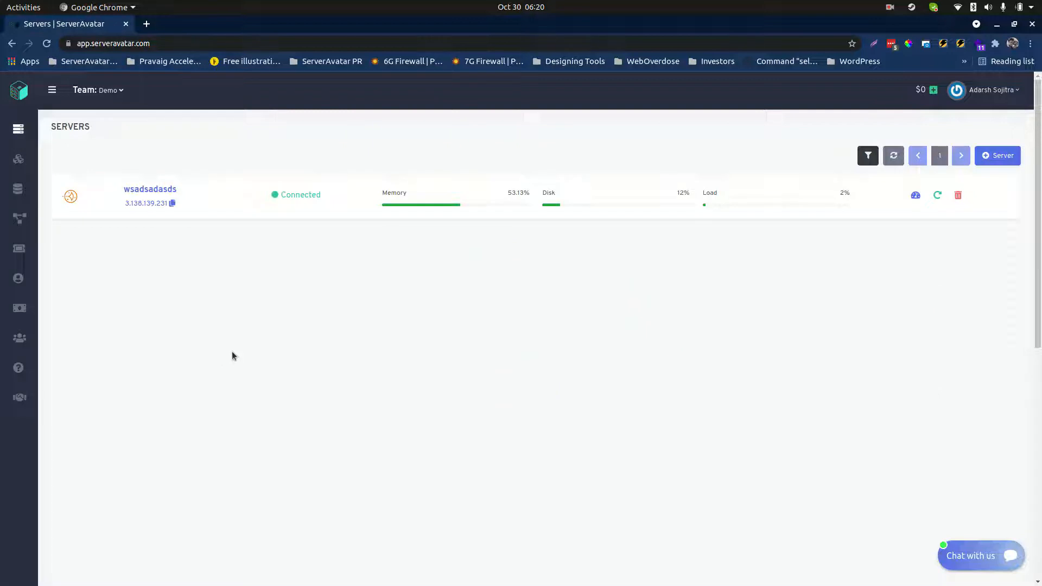
mouse_move(768, 189)
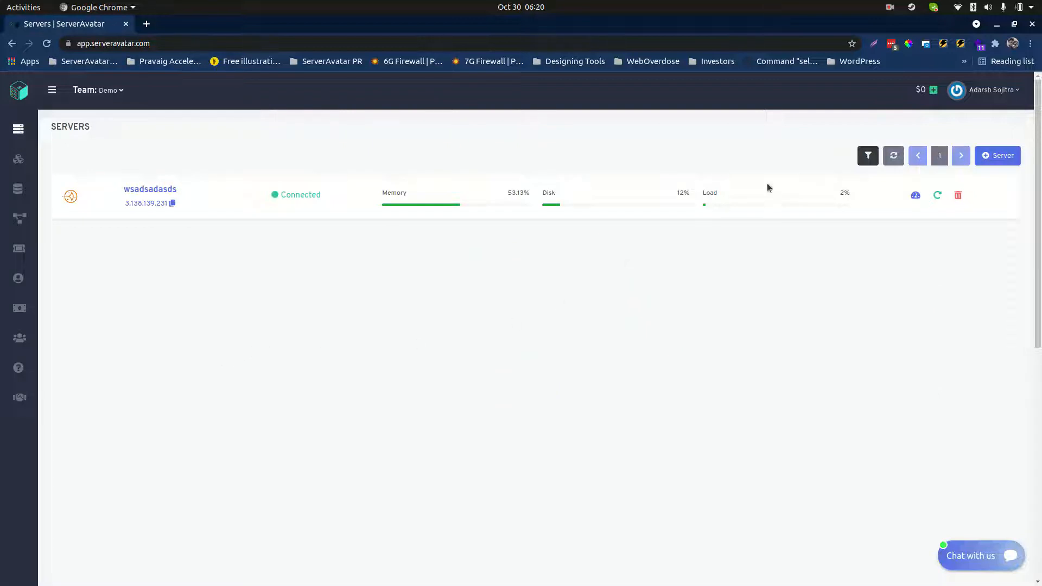
left_click(150, 189)
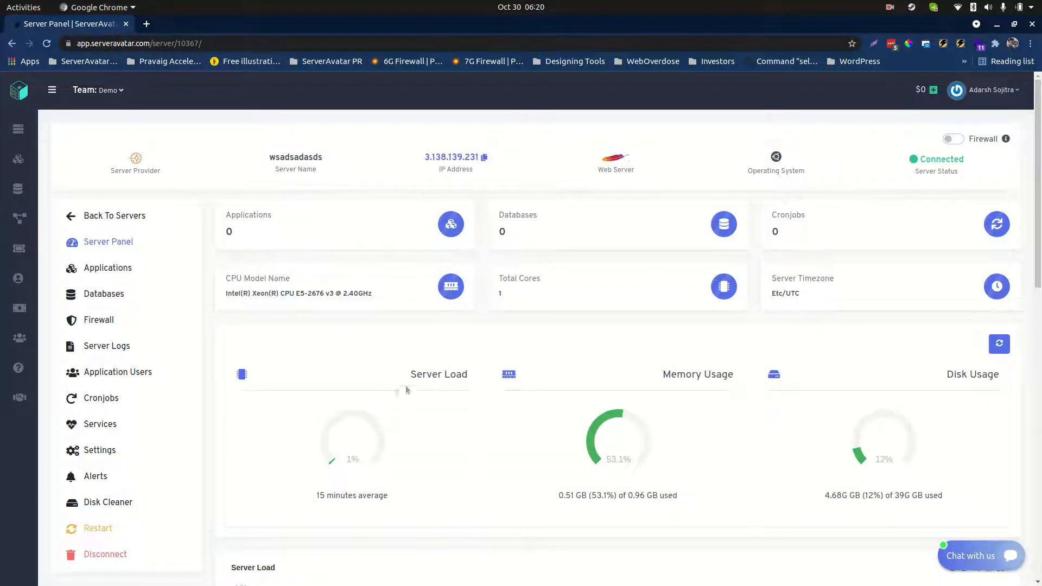
mouse_move(477, 409)
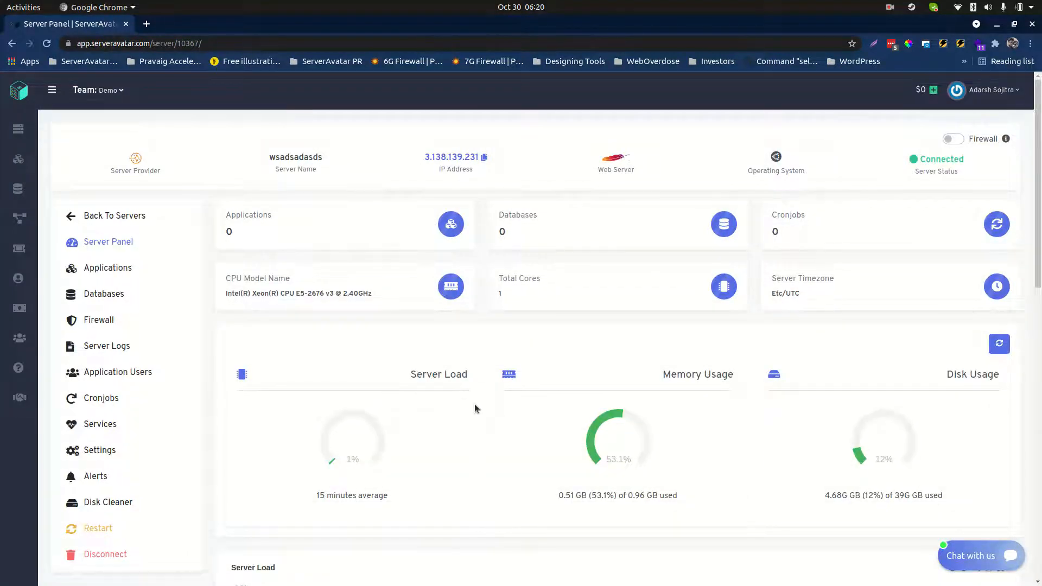
mouse_move(480, 409)
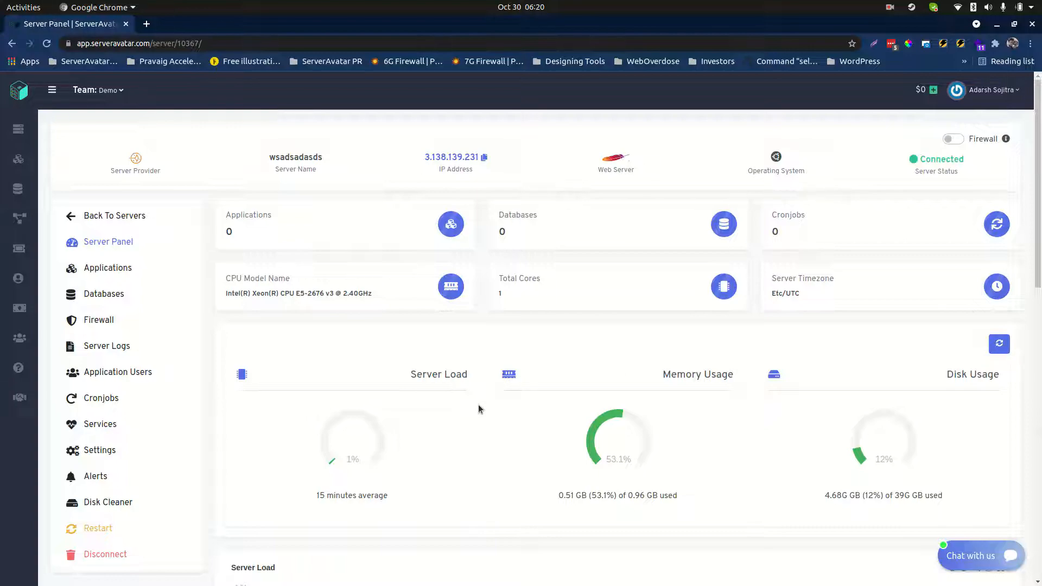
- Scroll the wsadsadasds Server Panel to view its load, memory and disk usage
scroll("down", 3)
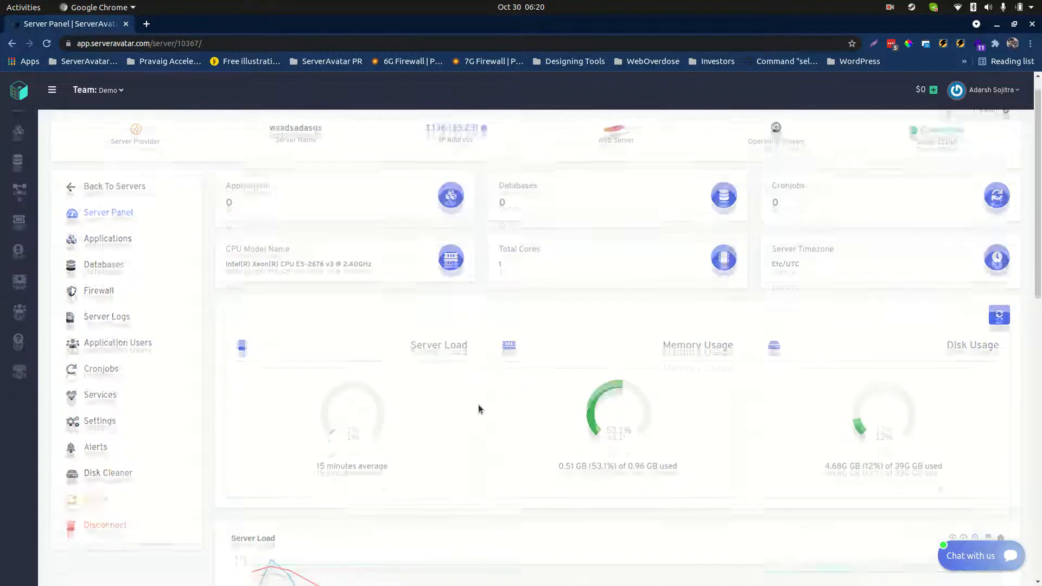
scroll("down", 3)
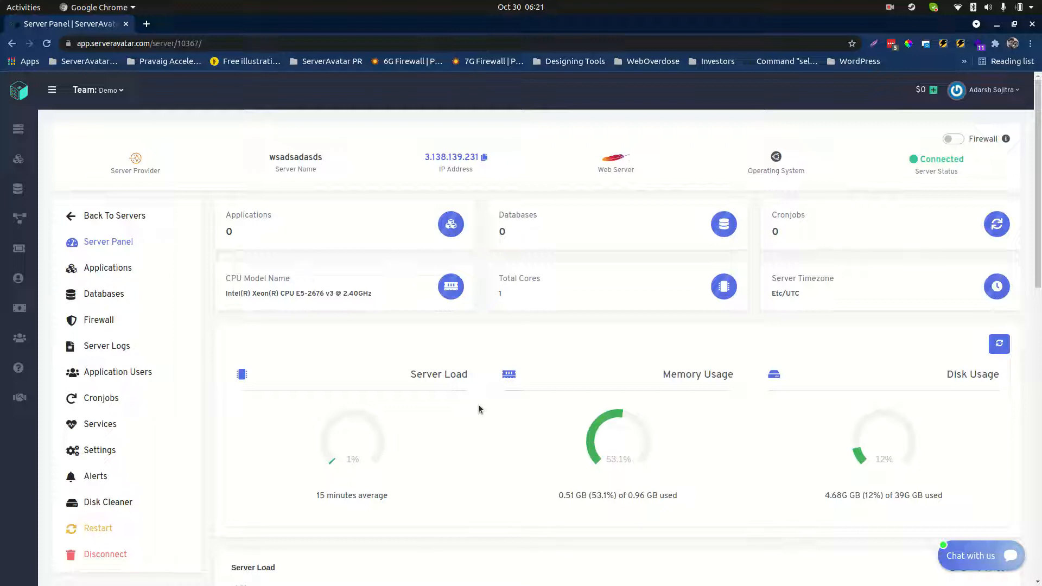
mouse_move(511, 417)
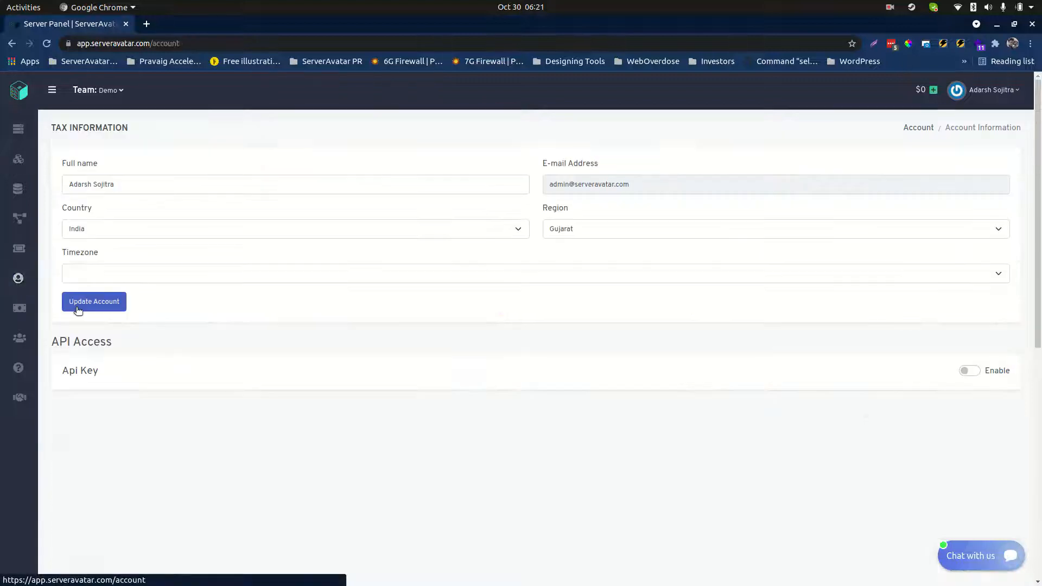
- Open Account Information to see name, country, region, Asia/Kolkata timezone and API access
left_click(94, 302)
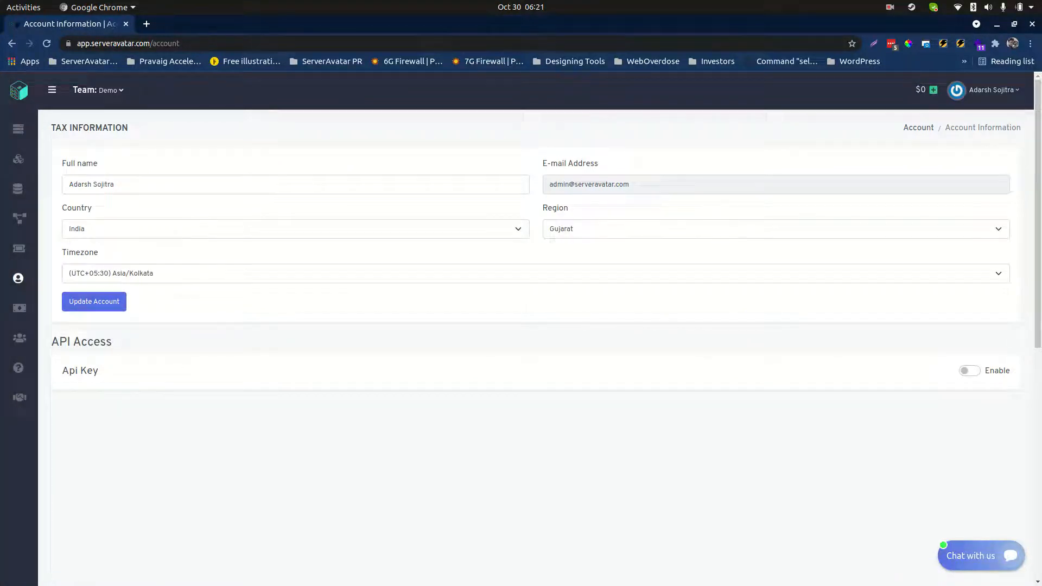
mouse_move(403, 409)
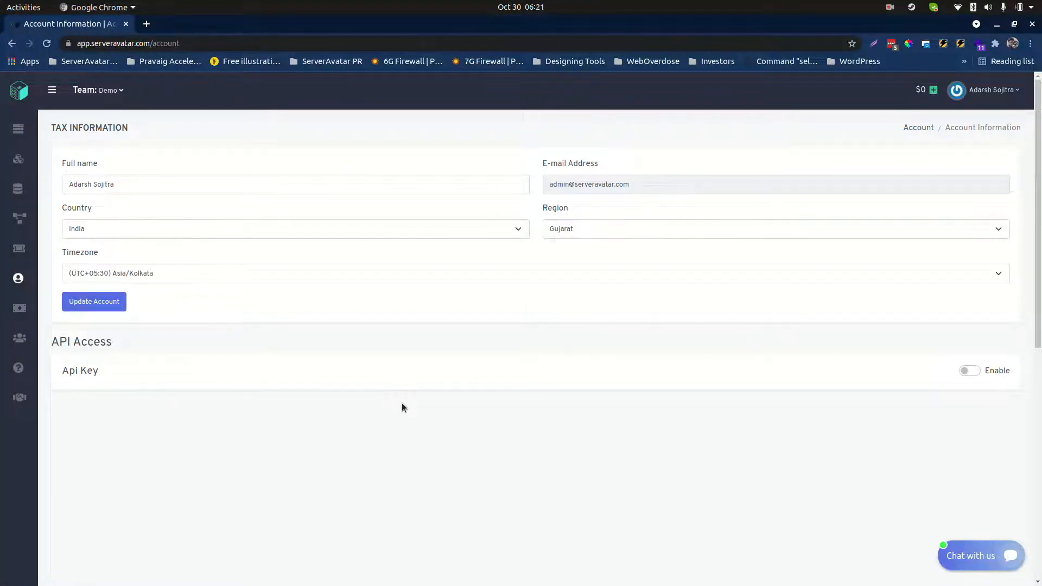